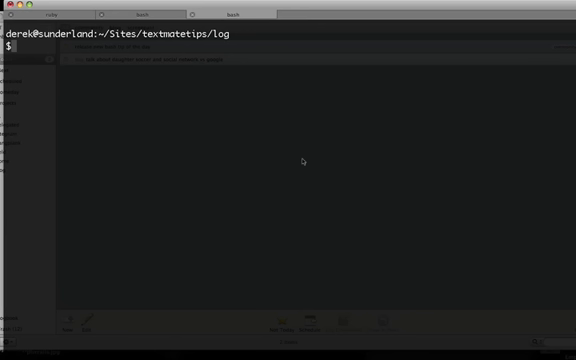
# - Open development.log in TextMate with 'mate development.log'
pyautogui.write('mat')
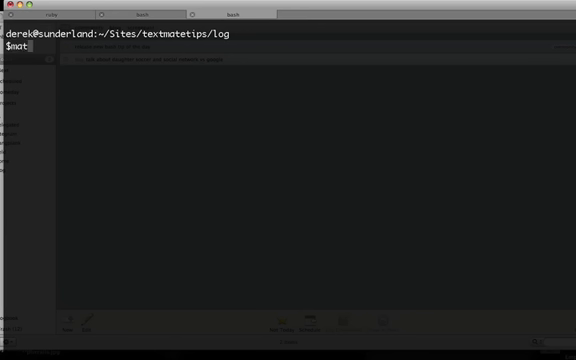
pyautogui.write('e development.log')
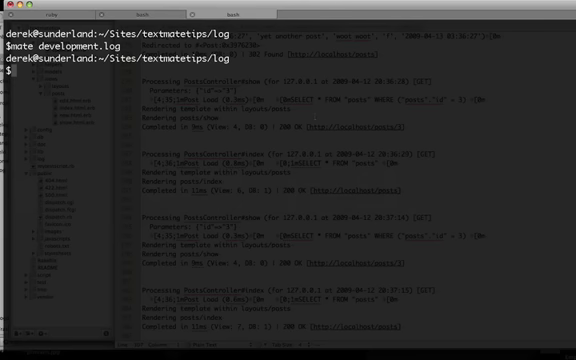
# - Run 'tail development.log' to show the log's last lines
pyautogui.write('tail')
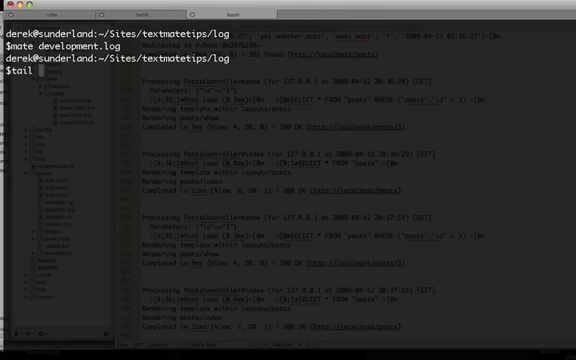
pyautogui.write('development.log')
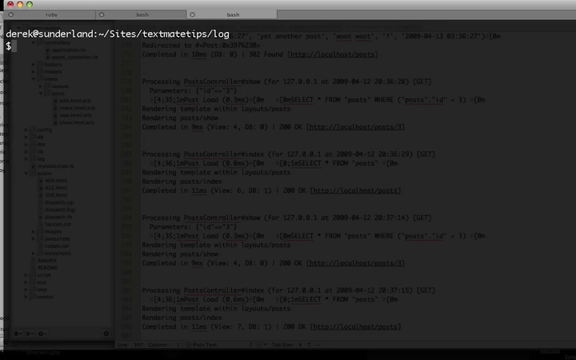
pyautogui.write('tail')
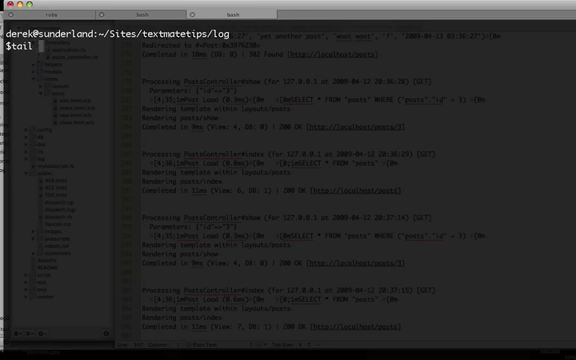
pyautogui.write('-b')
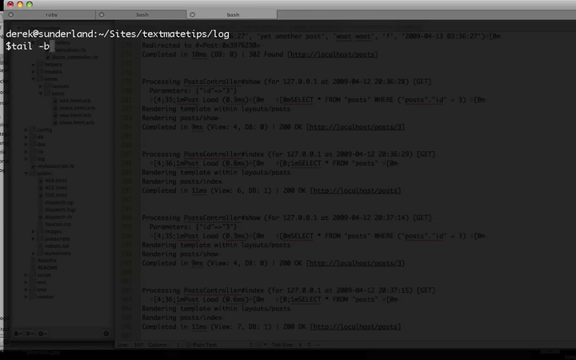
pyautogui.press('BackSpace')
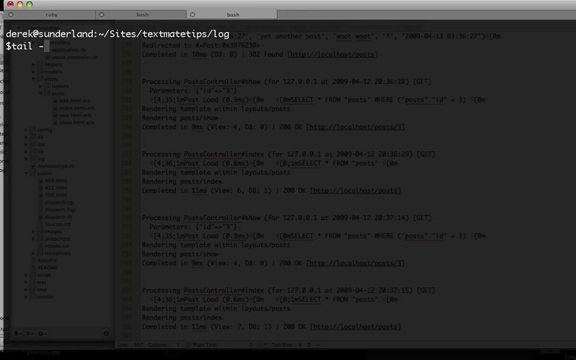
pyautogui.write('c')
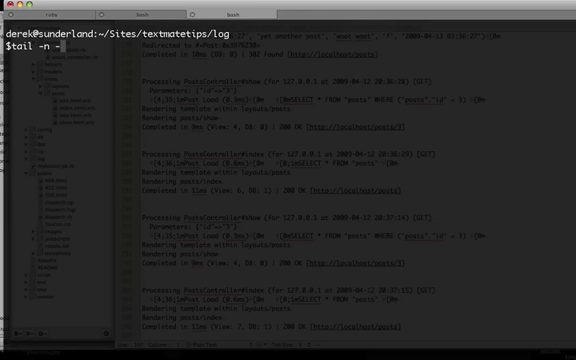
pyautogui.write('3')
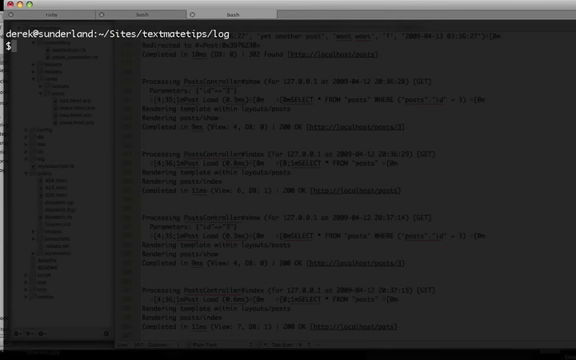
# - Run 'tail -n 30 development.log' to show the last 30 lines
pyautogui.write('tail -')
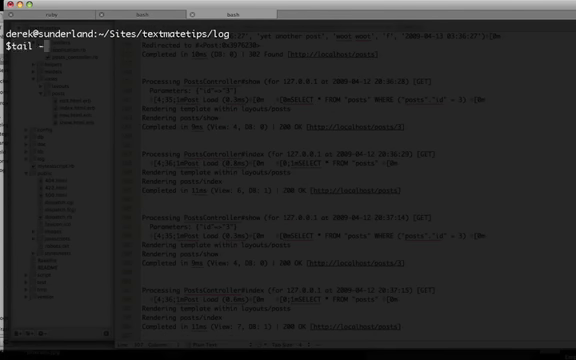
pyautogui.write('n 30')
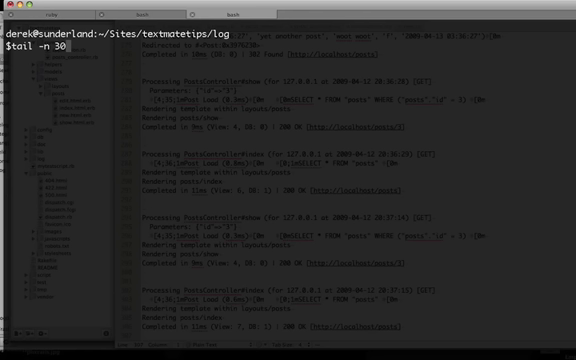
pyautogui.write('development.log')
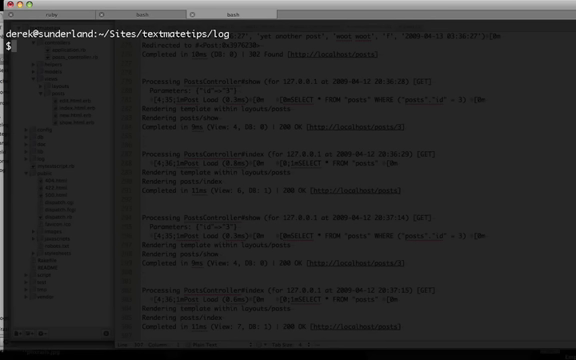
# - Run 'tail -r' on development.log to list lines newest first
pyautogui.write('tail -r')
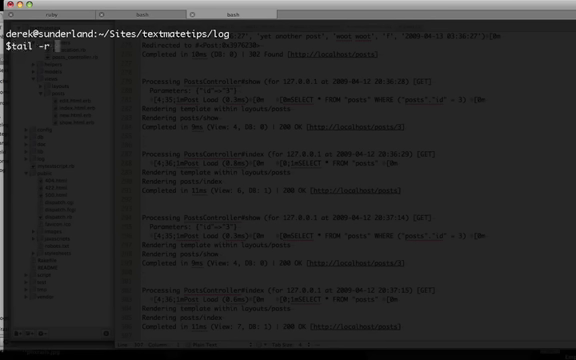
pyautogui.press('Return')
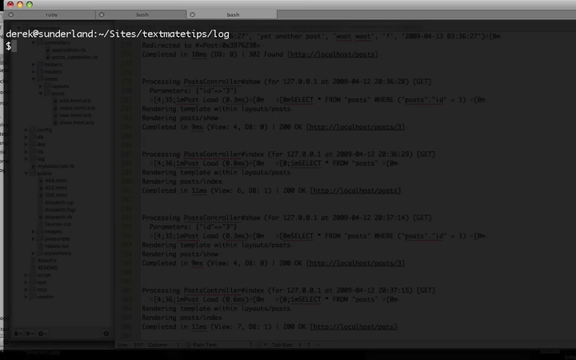
# - Start 'tail -f development.log' to stream new log entries live
pyautogui.write('tail -')
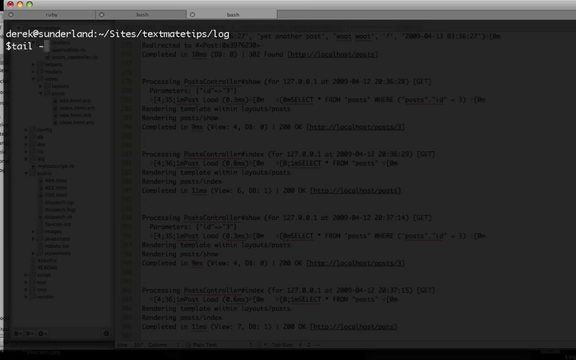
pyautogui.write('f')
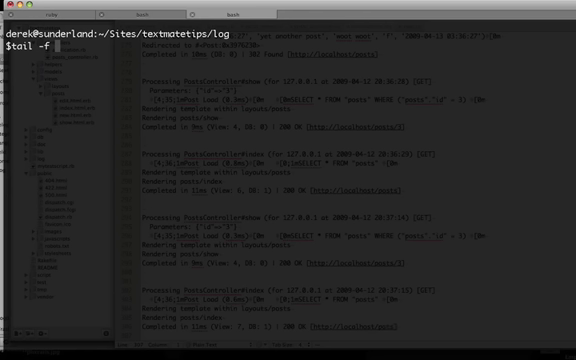
pyautogui.write('development.log')
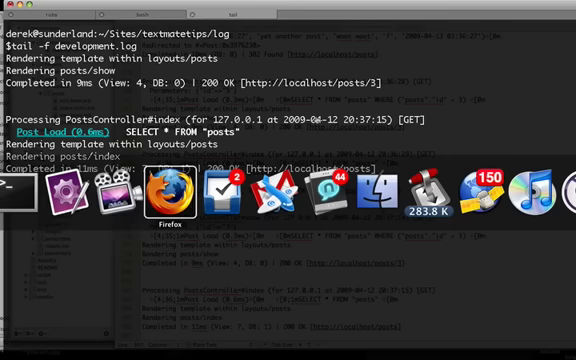
# - Submit a new post in Firefox, then return to Terminal to watch the log
pyautogui.click(155, 207)
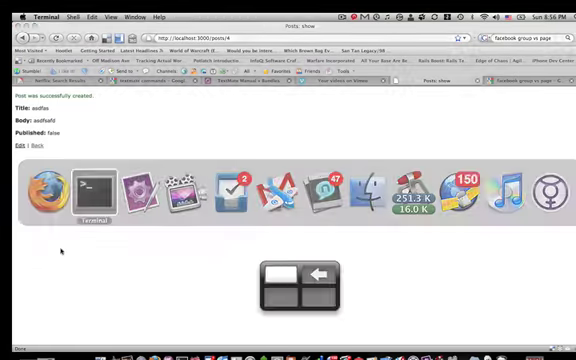
pyautogui.click(97, 191)
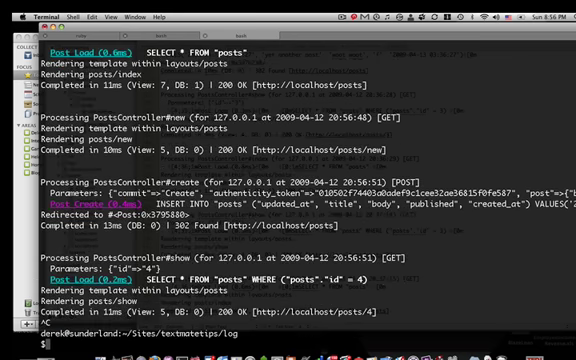
# - Type 'tail -F' at the prompt to follow the log by name
pyautogui.write('tail')
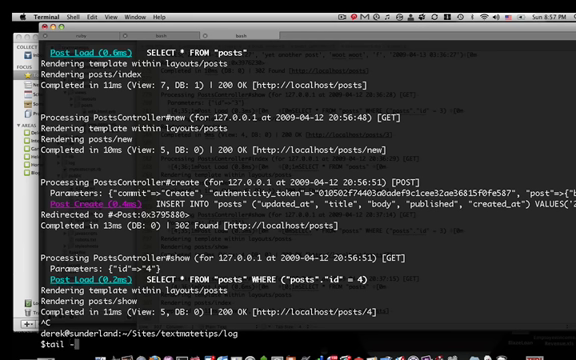
pyautogui.write('-F')
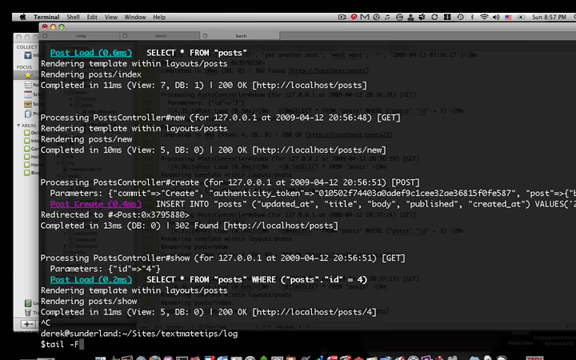